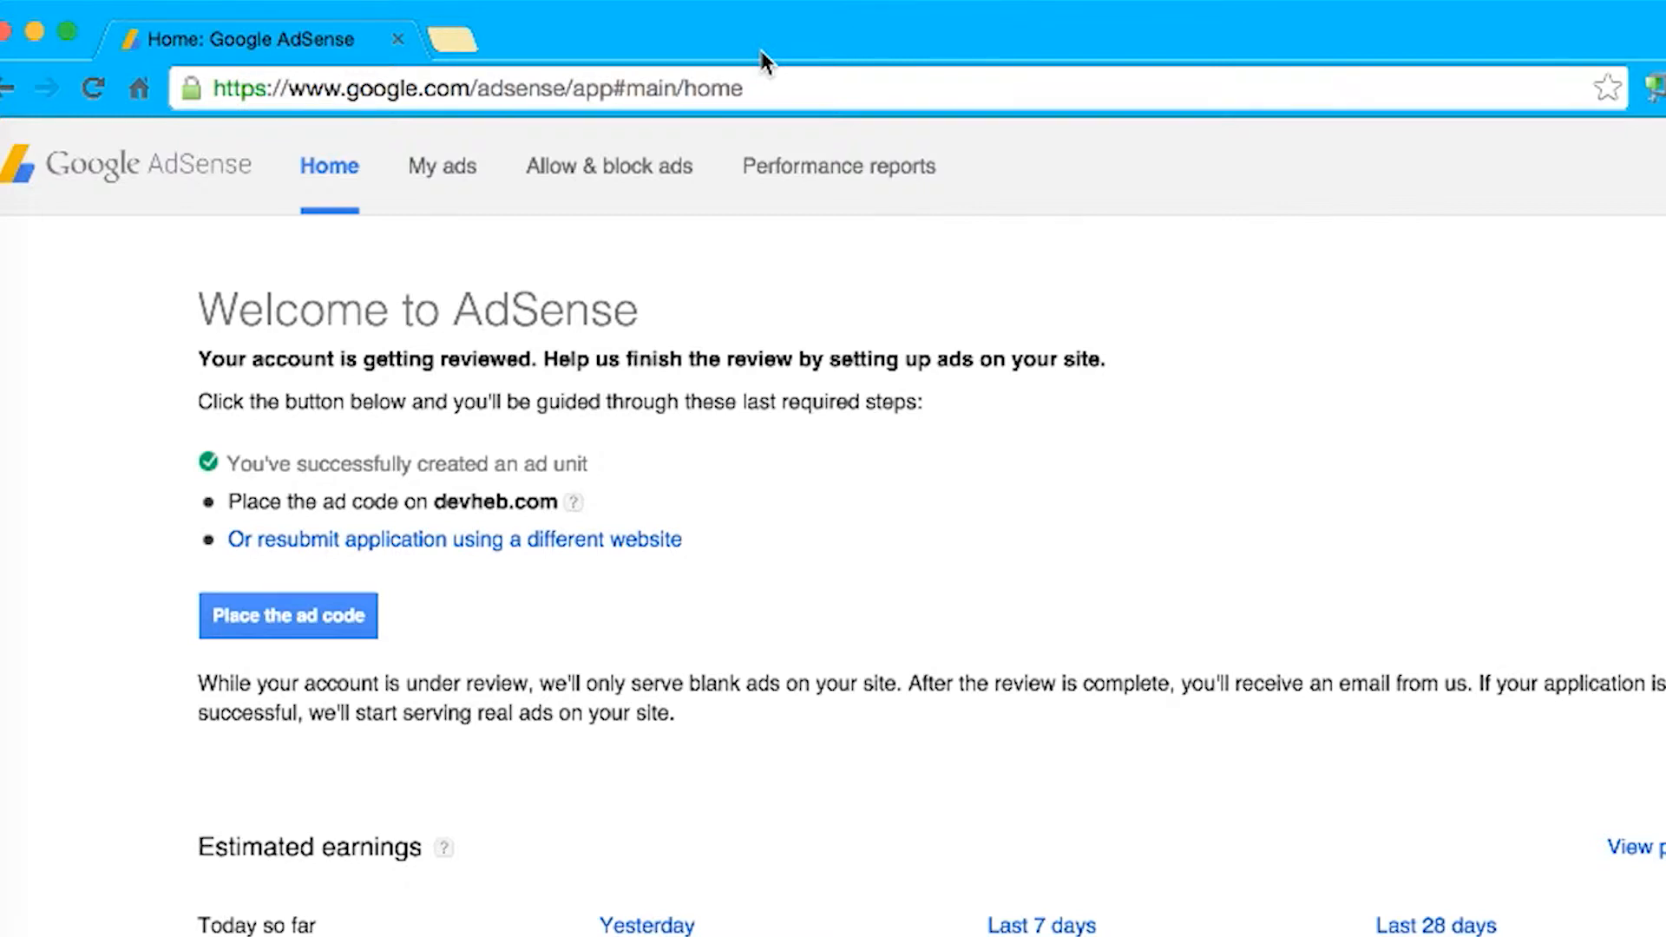
pyautogui.moveTo(626, 328)
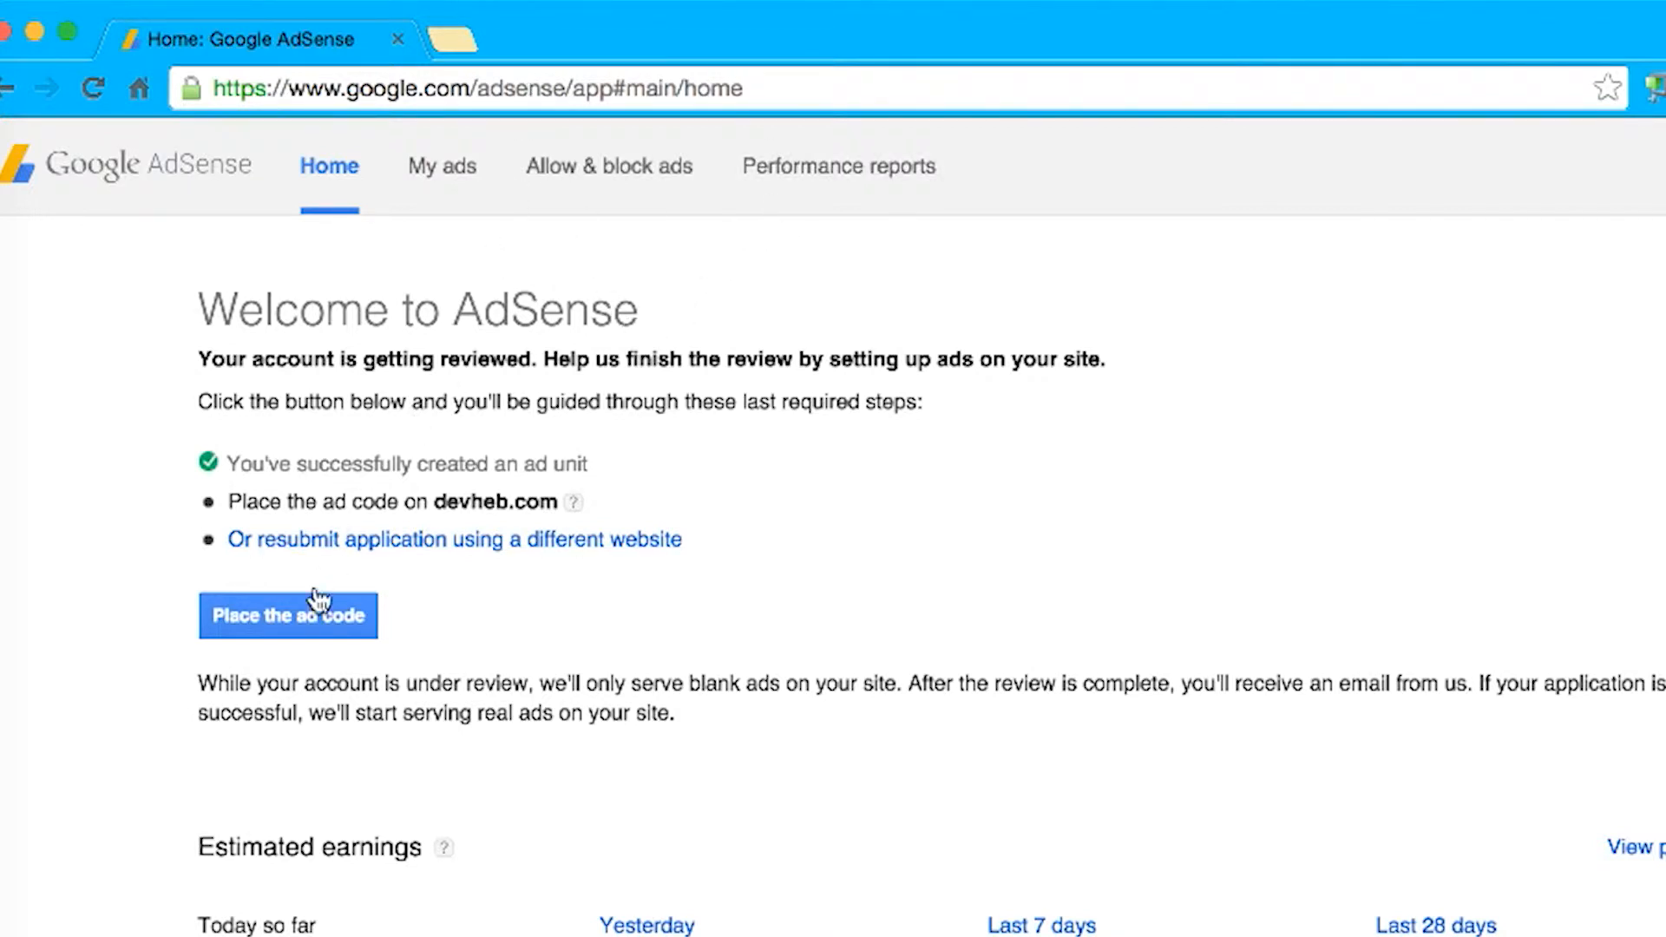
pyautogui.moveTo(446, 172)
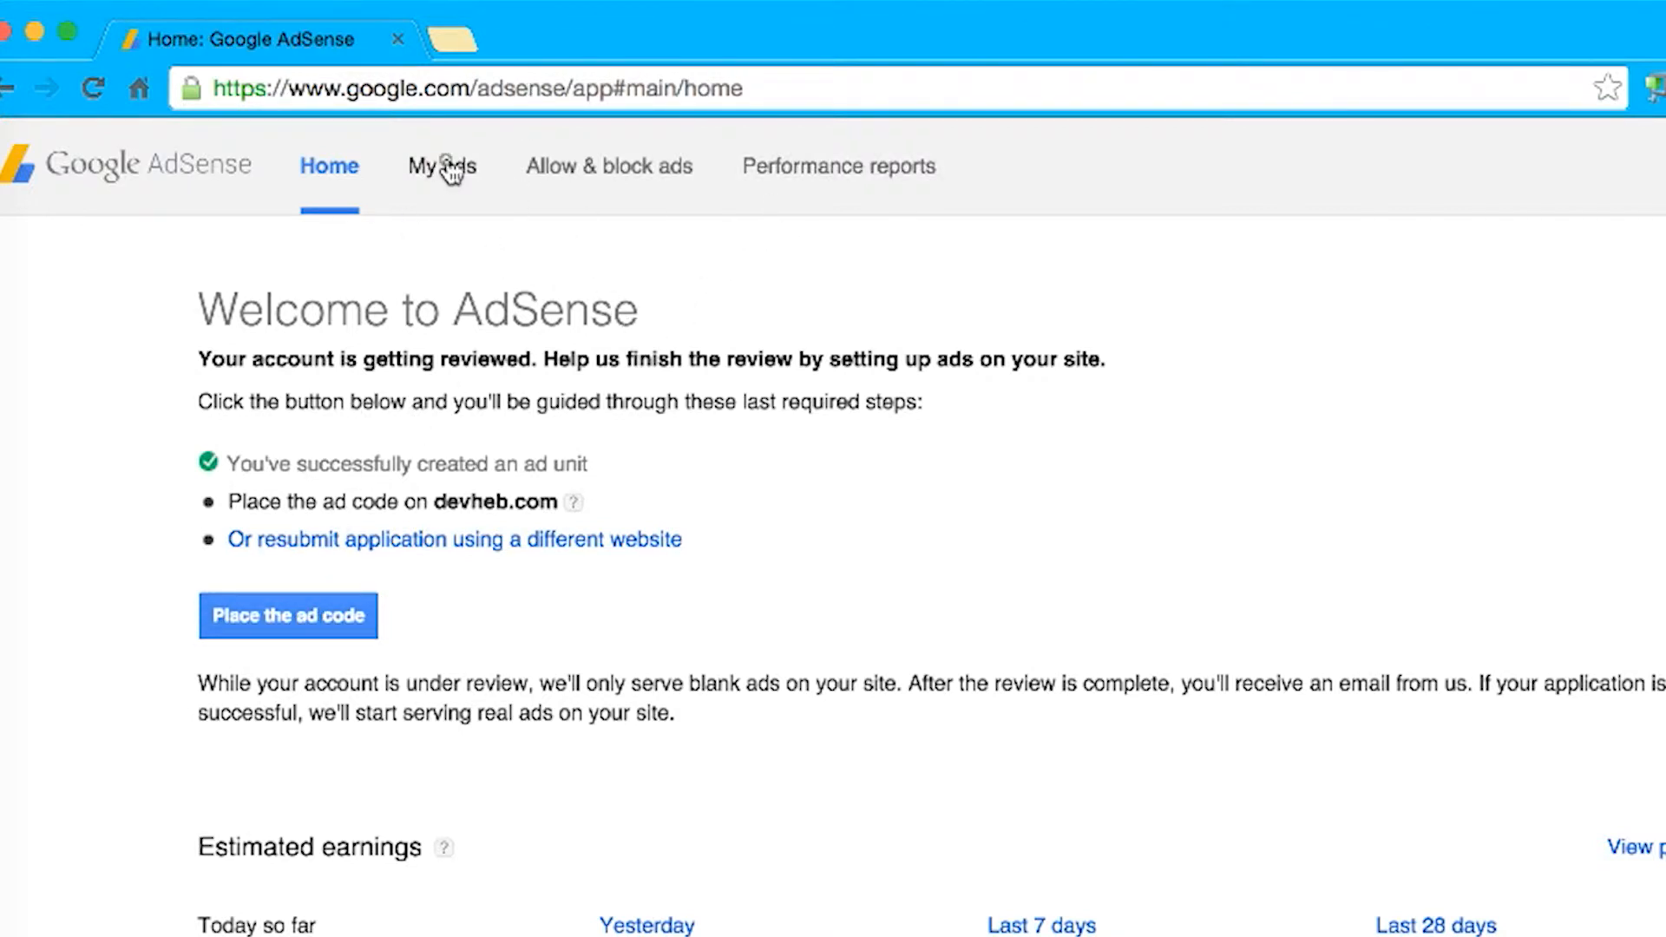
# Show the Content ad units list where demo1 appears with status New.
pyautogui.click(440, 167)
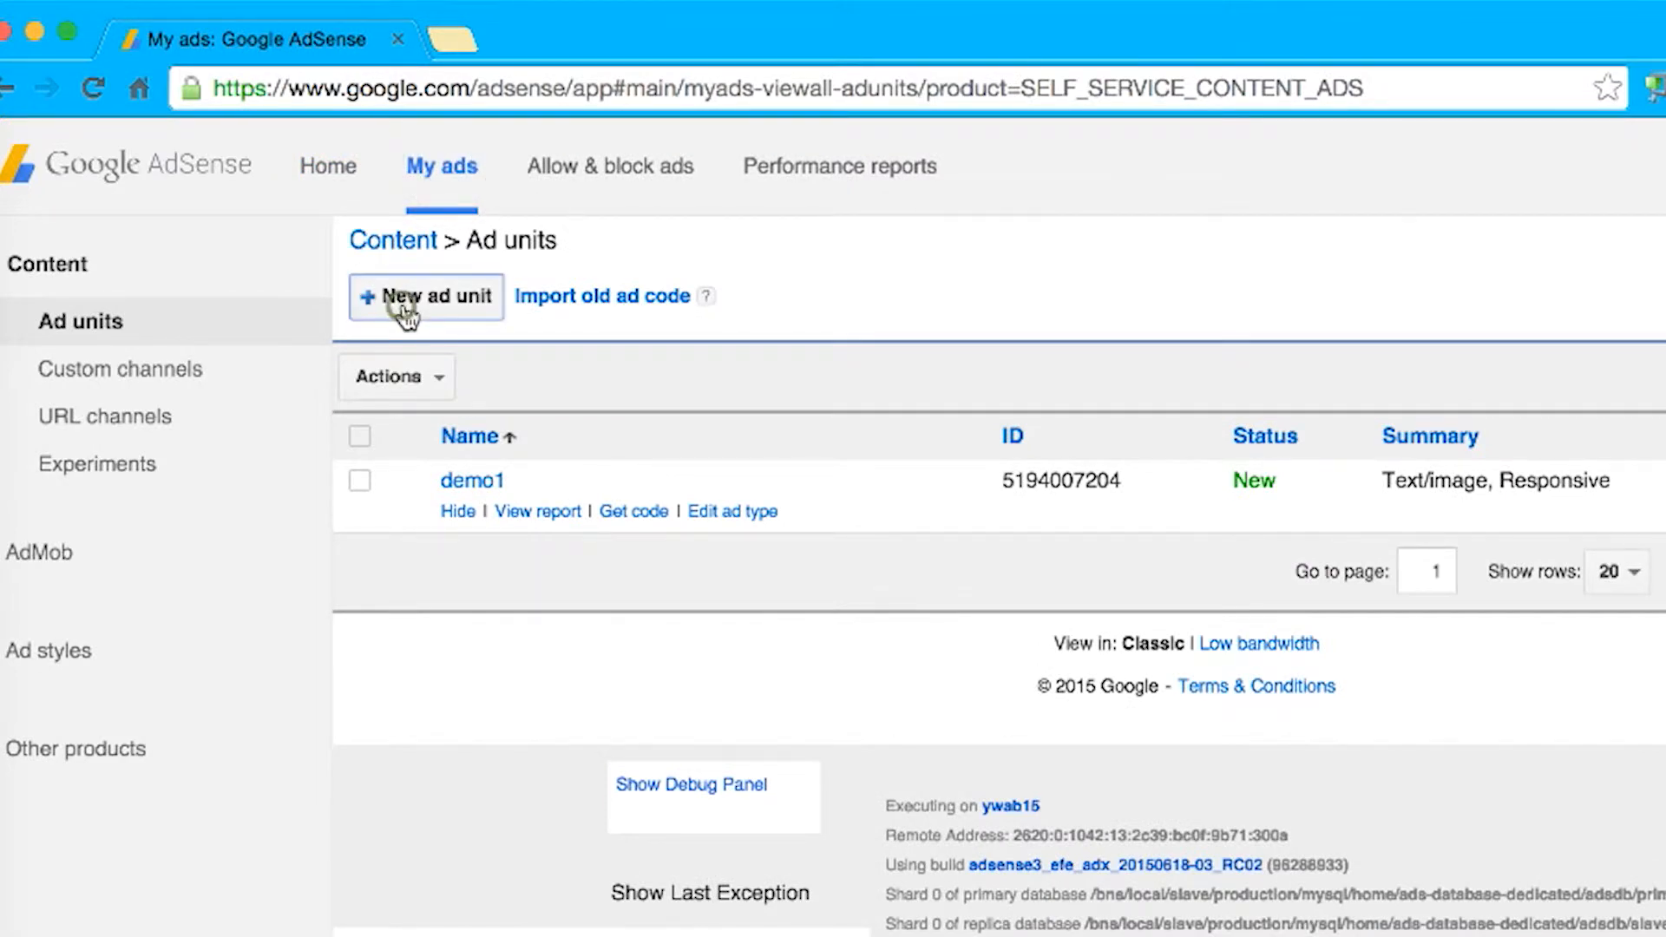
# Make a new responsive ad unit demo2 with its ad type chosen, saved to reveal its code.
pyautogui.click(427, 297)
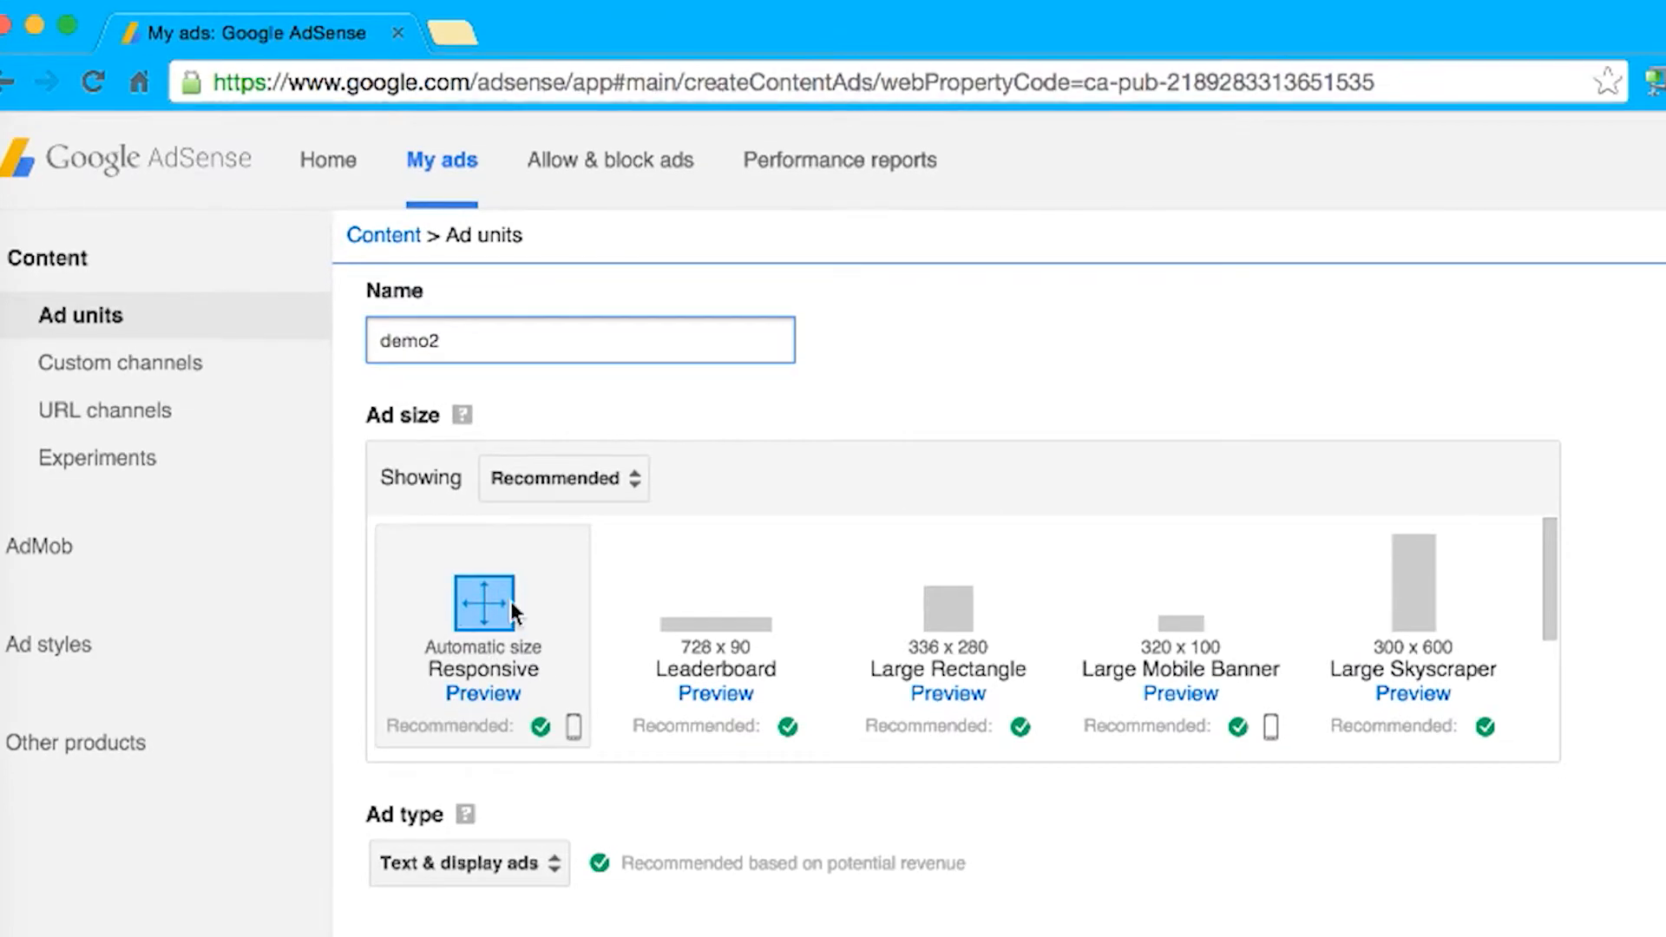
pyautogui.scroll(-3)
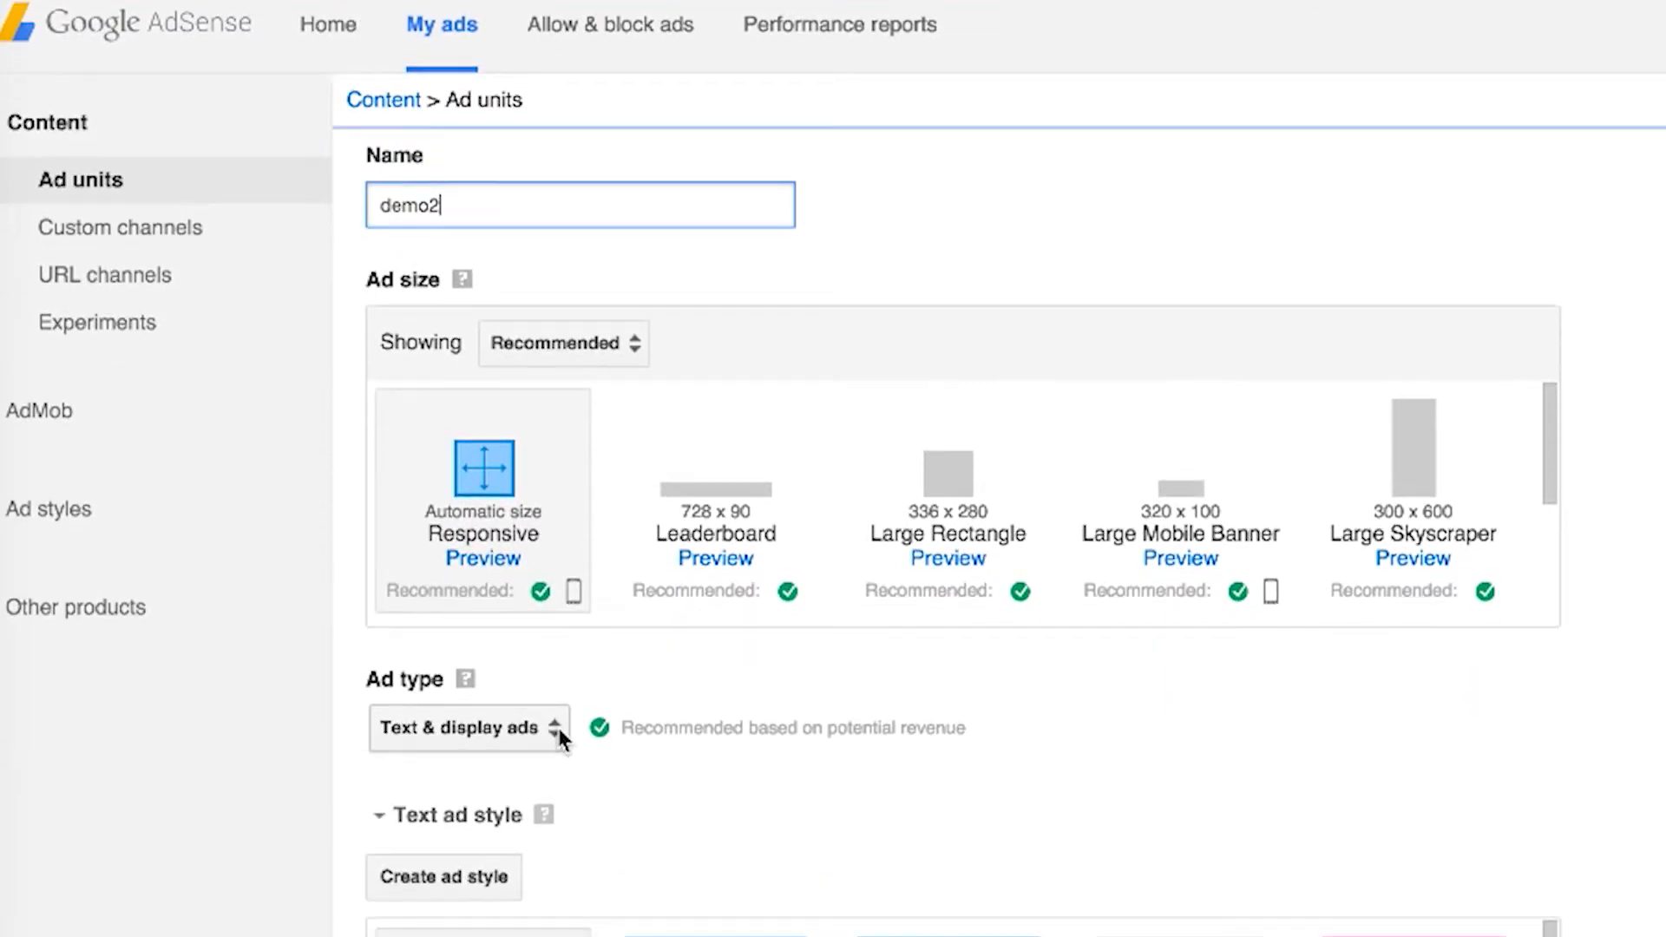
pyautogui.click(467, 727)
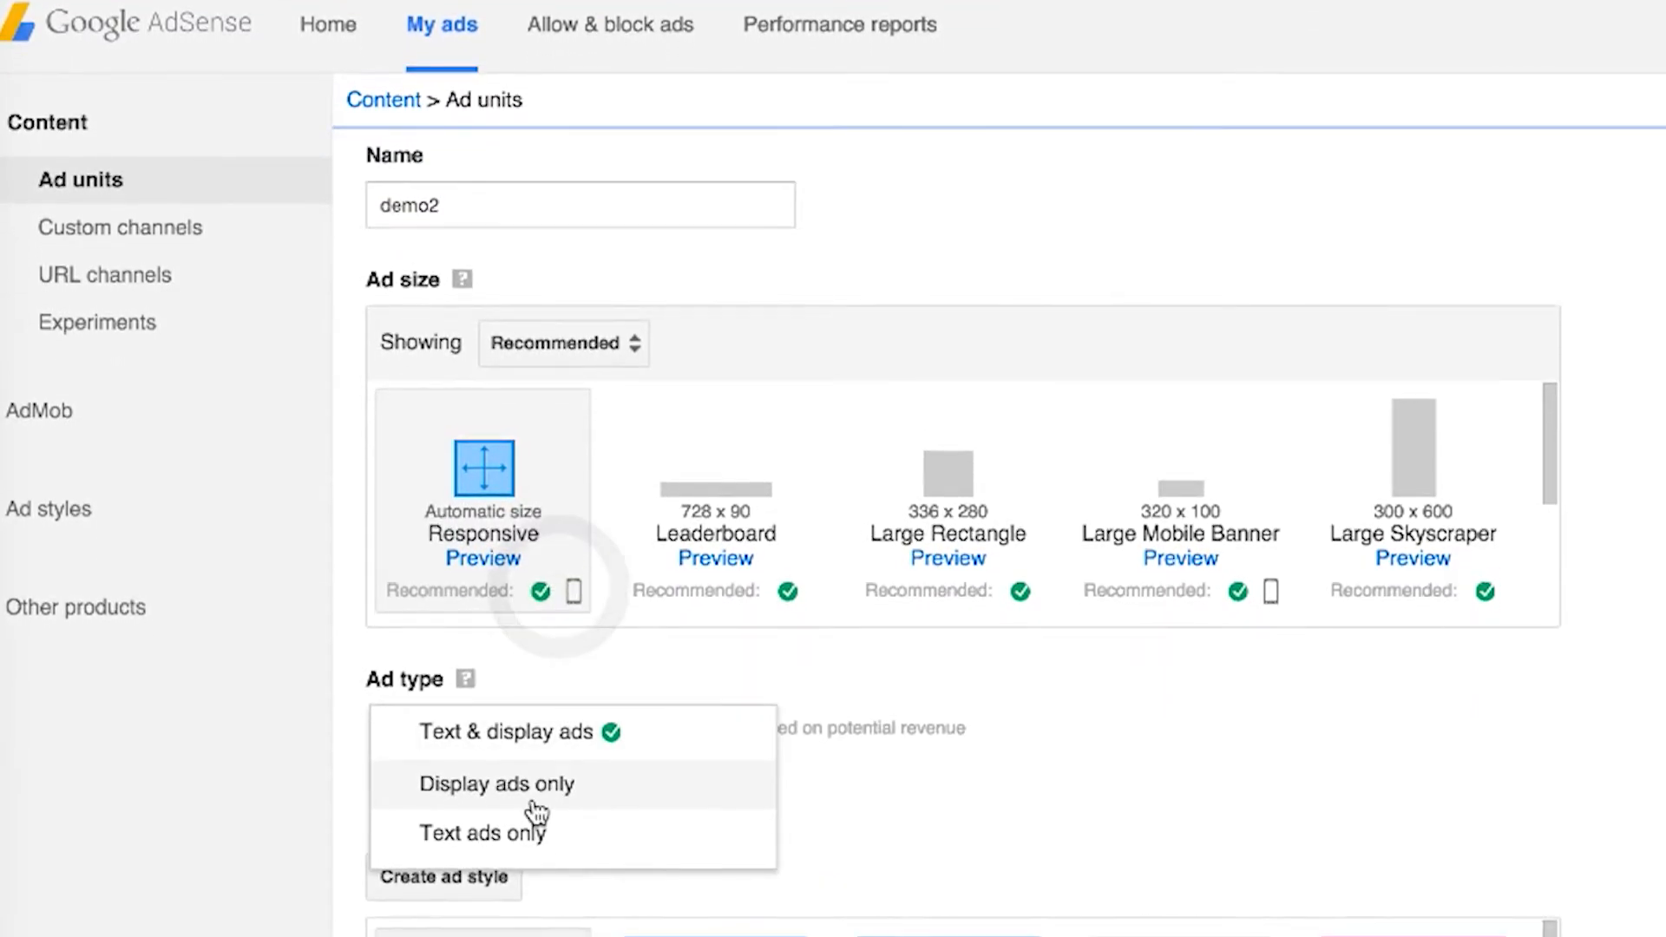
pyautogui.click(505, 730)
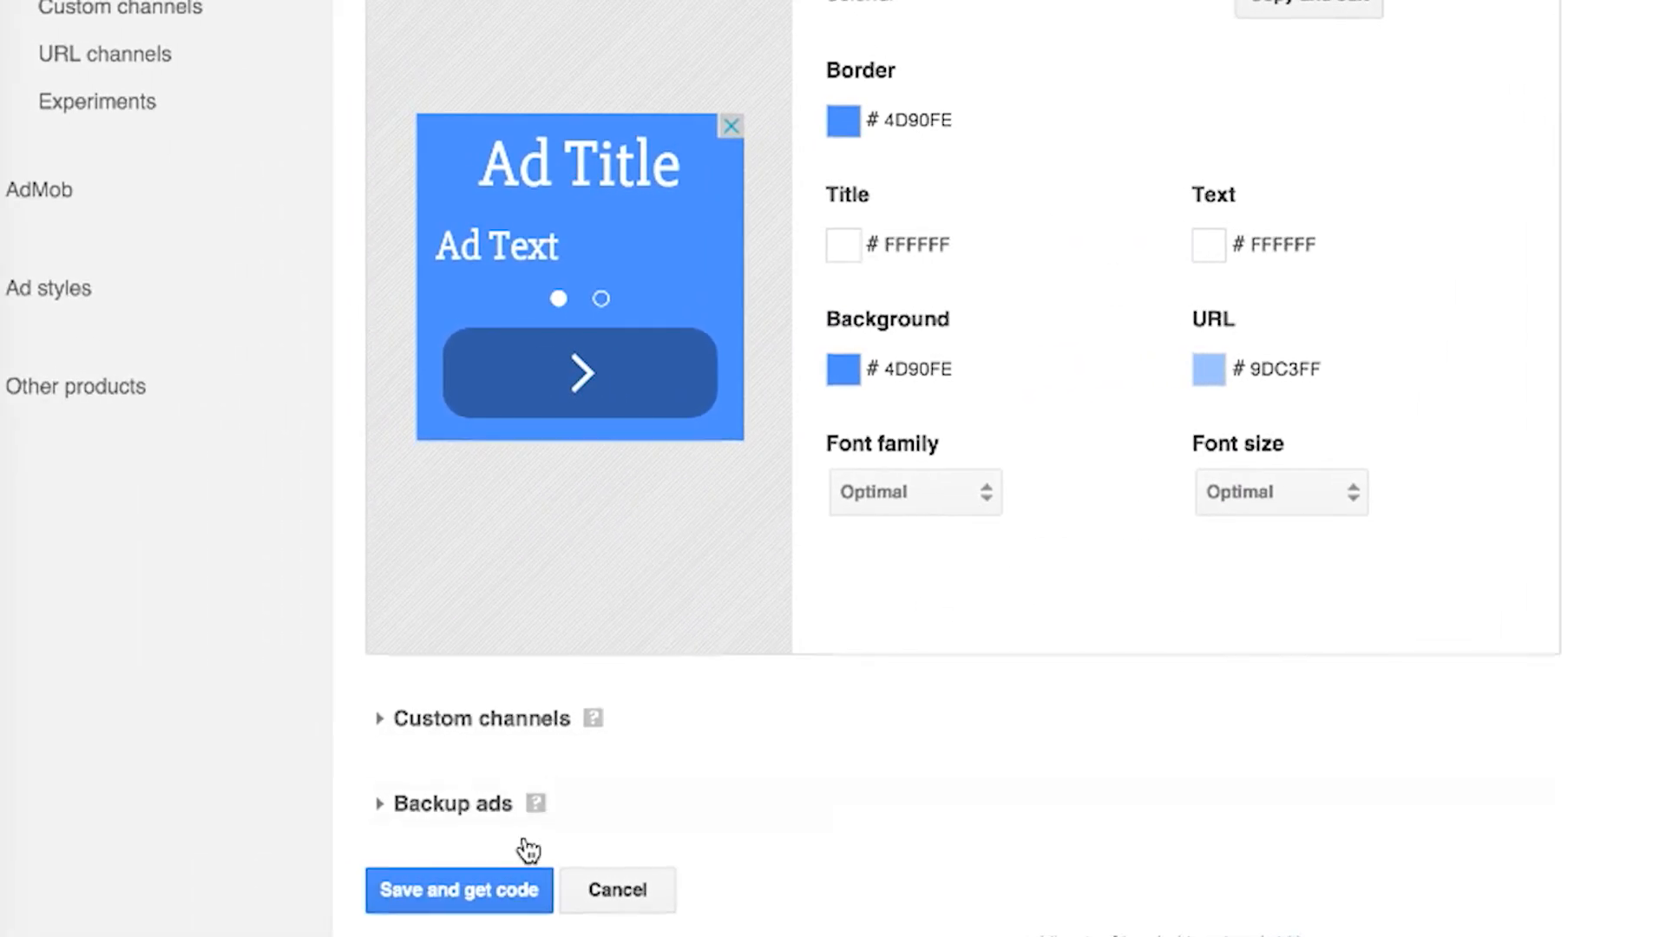
pyautogui.moveTo(458, 890)
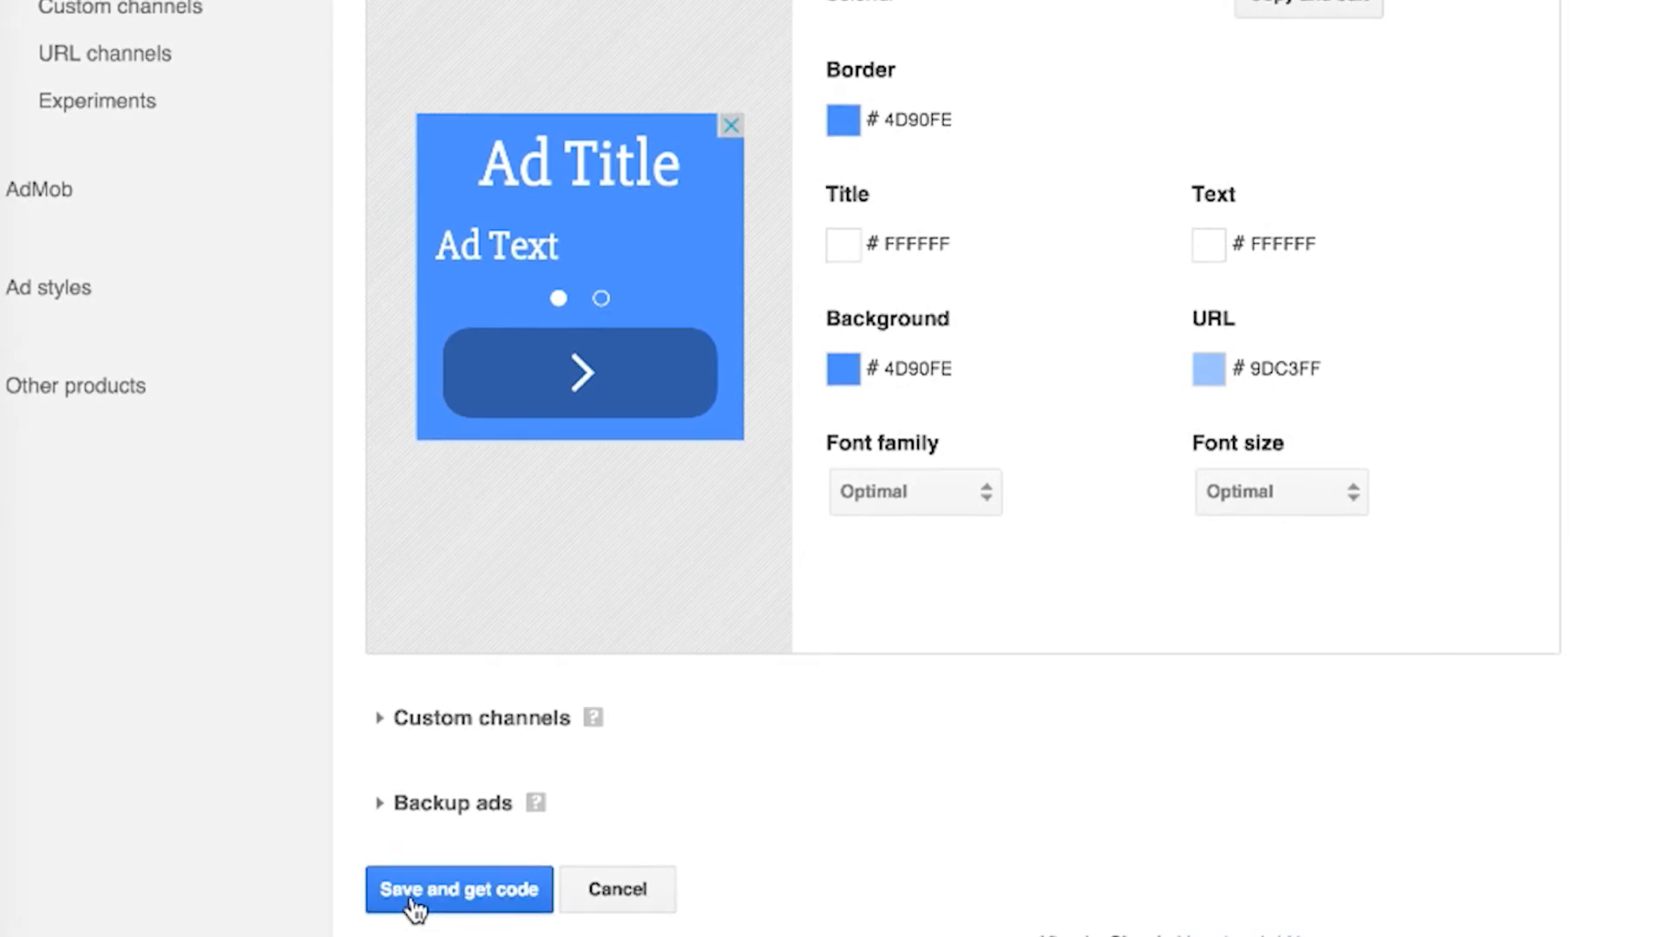
pyautogui.click(458, 889)
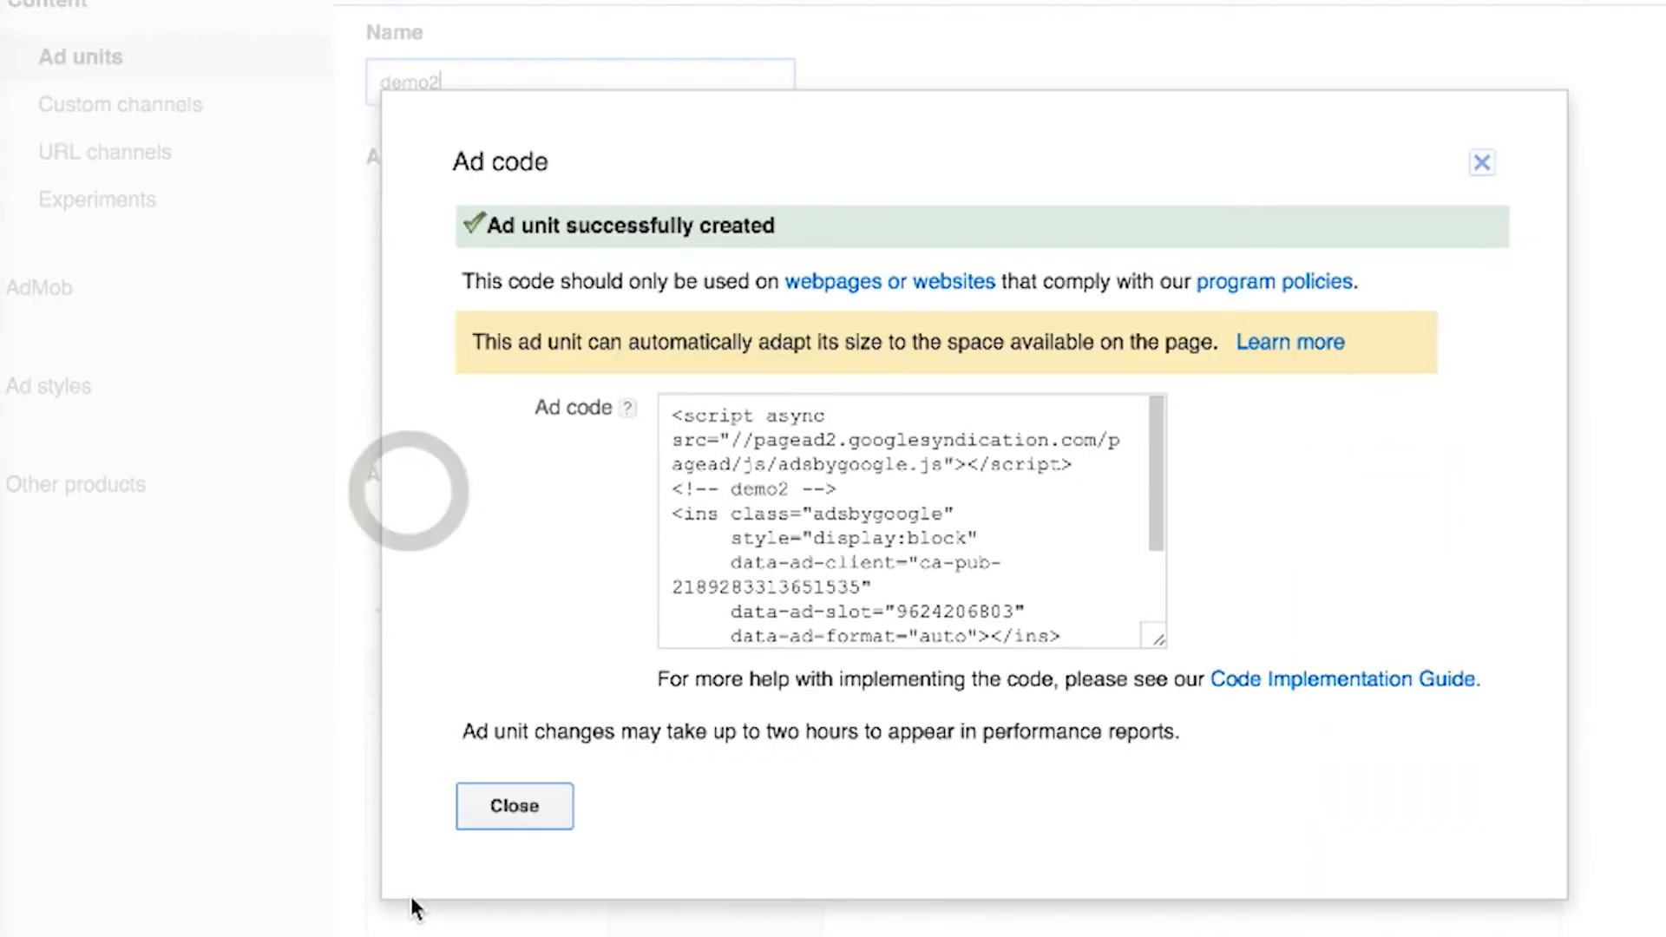